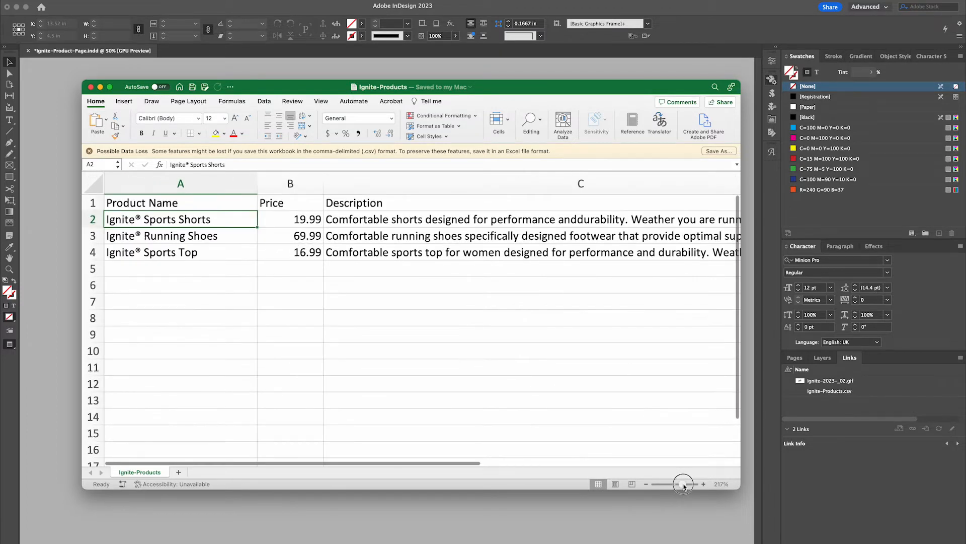
# Enable Data Merge preview so the page shows Ignite® Sports Shorts, $19.99, with photo.
pyautogui.click(683, 484)
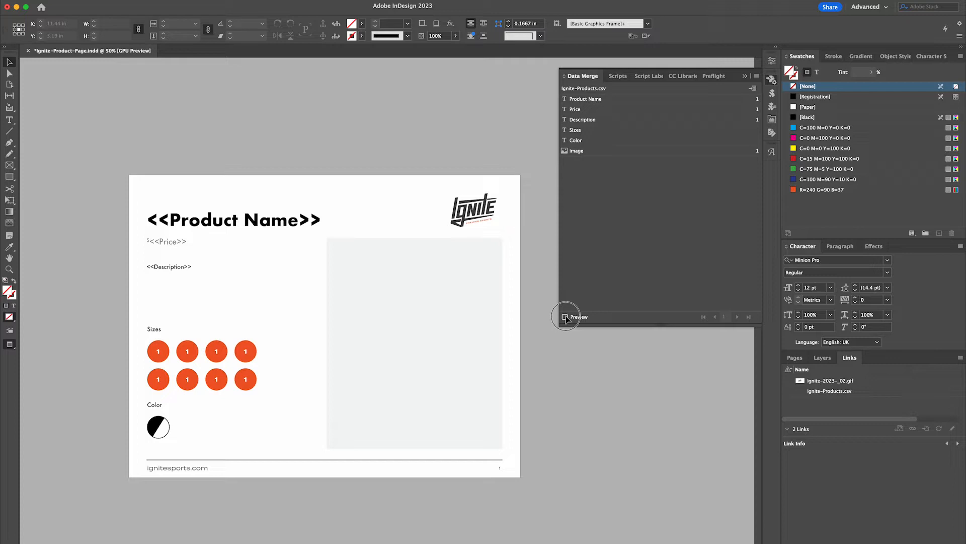
pyautogui.click(565, 317)
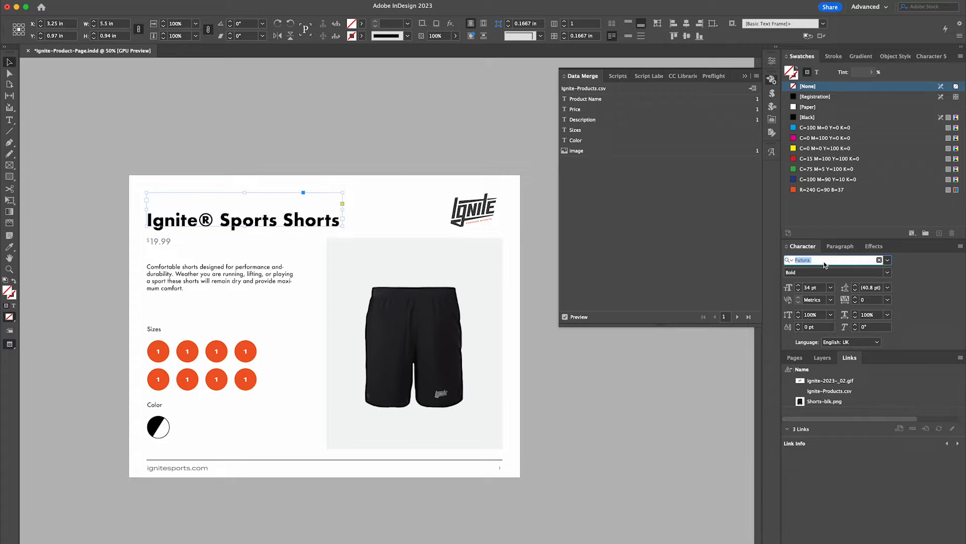
pyautogui.write('Termina')
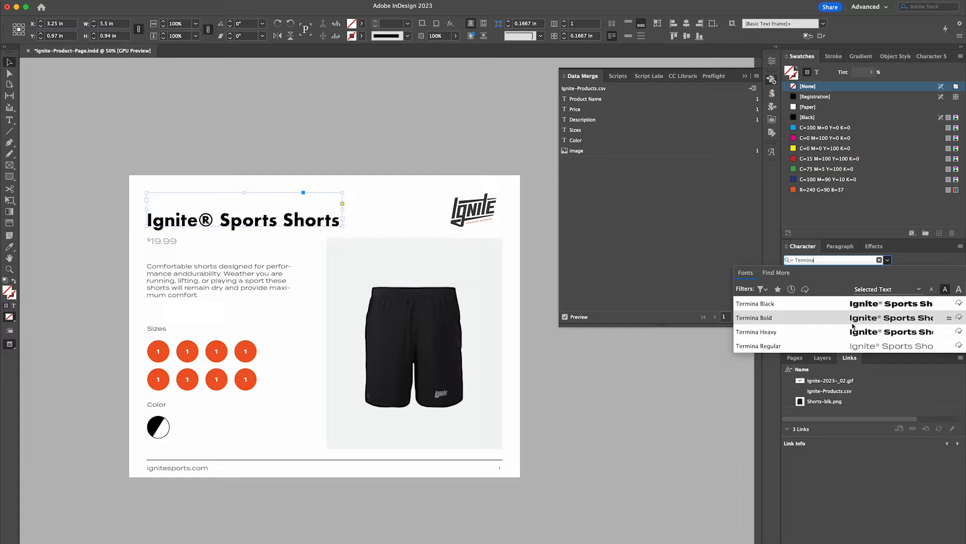
pyautogui.click(756, 331)
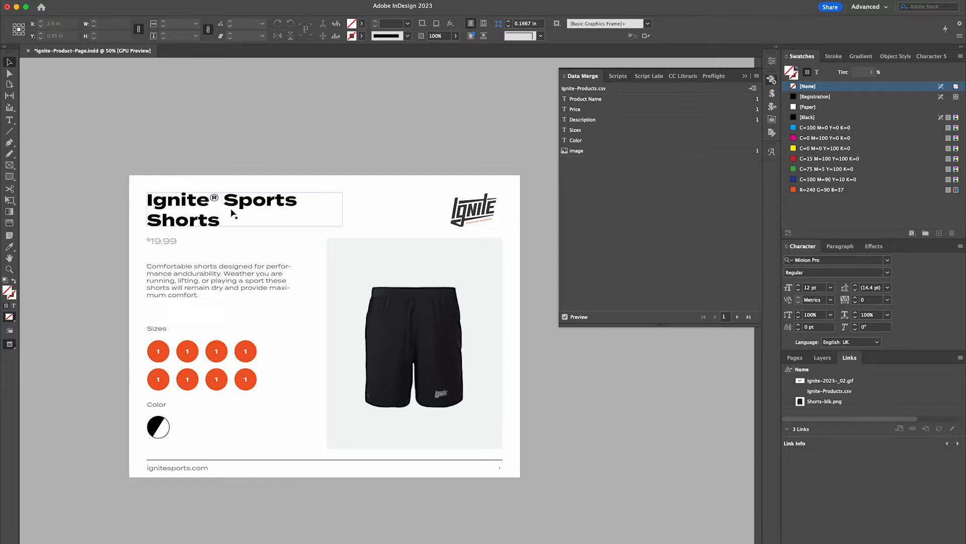
pyautogui.moveTo(195, 230)
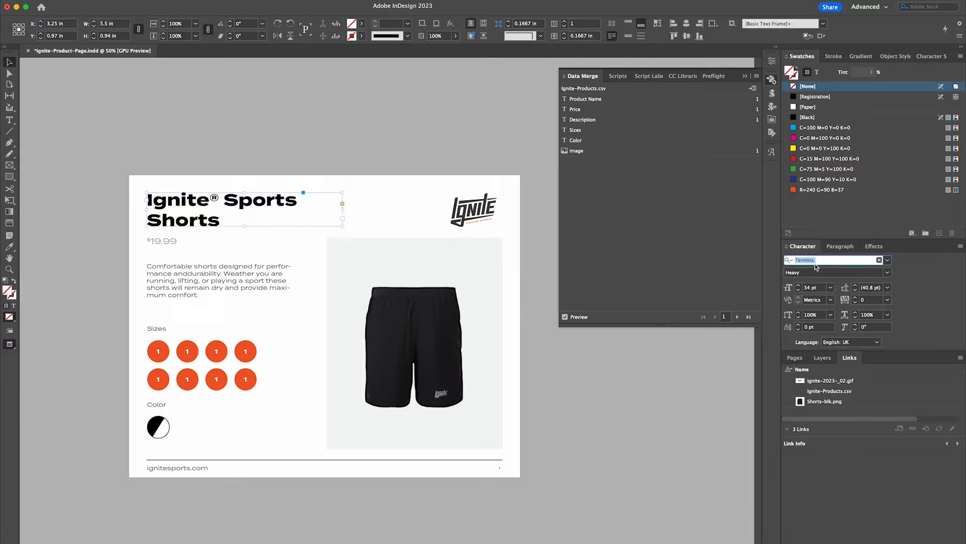
pyautogui.write('Fut')
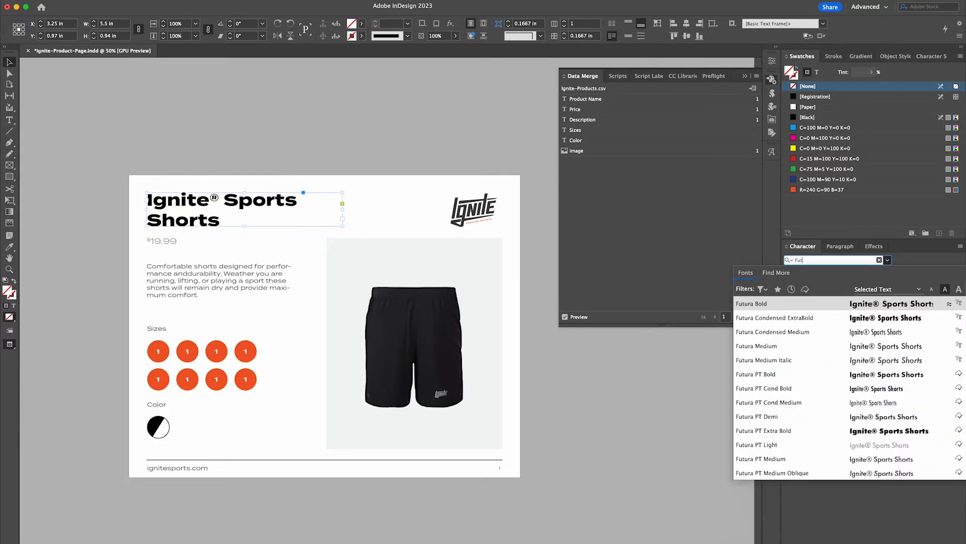
pyautogui.click(751, 303)
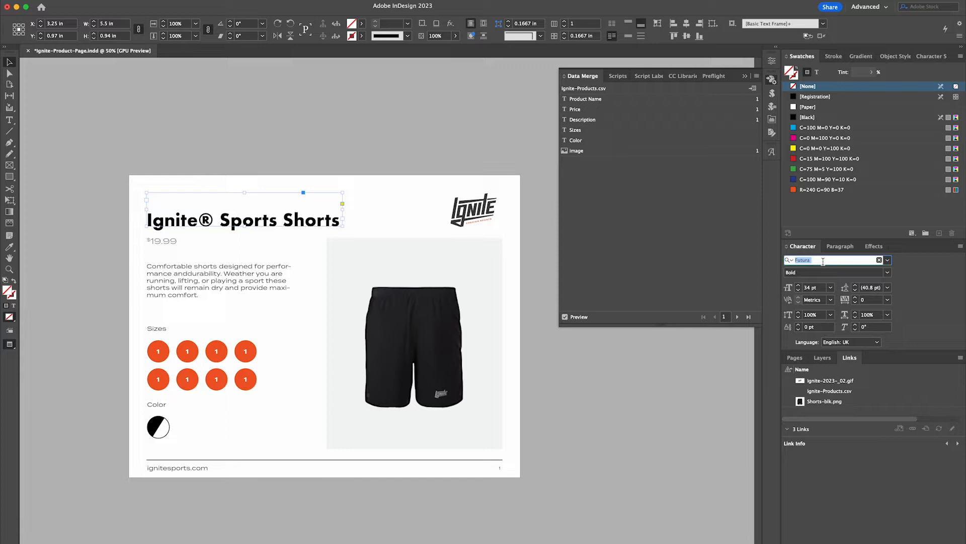